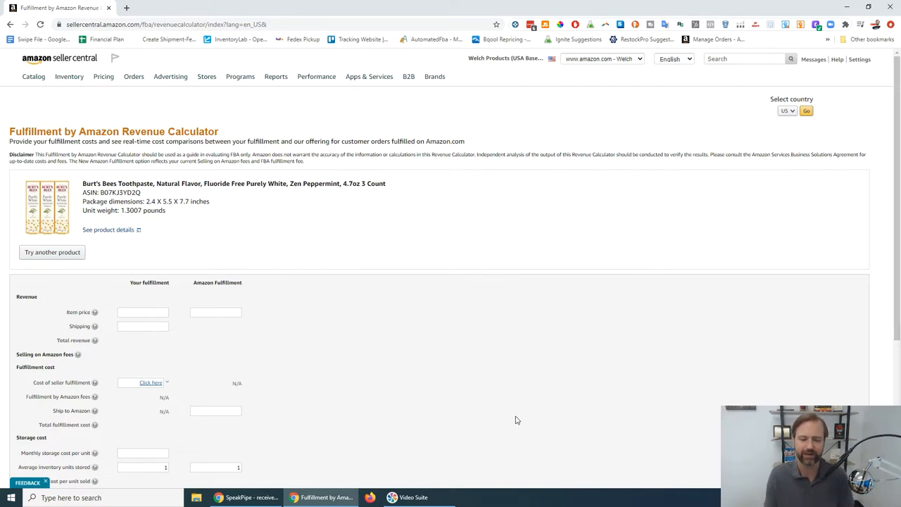
Enter 17.99 as the Amazon Fulfillment item price for the toothpaste
scroll(down, 3)
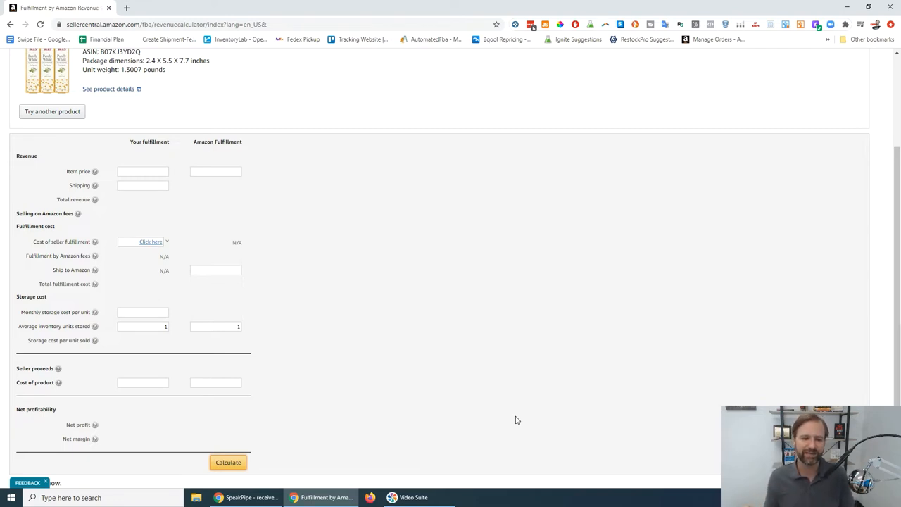
scroll(up, 3)
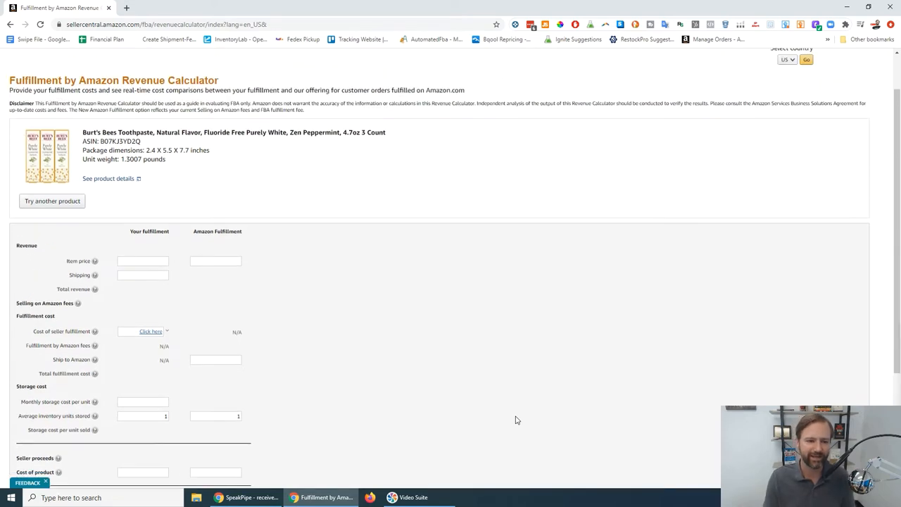
scroll(down, 3)
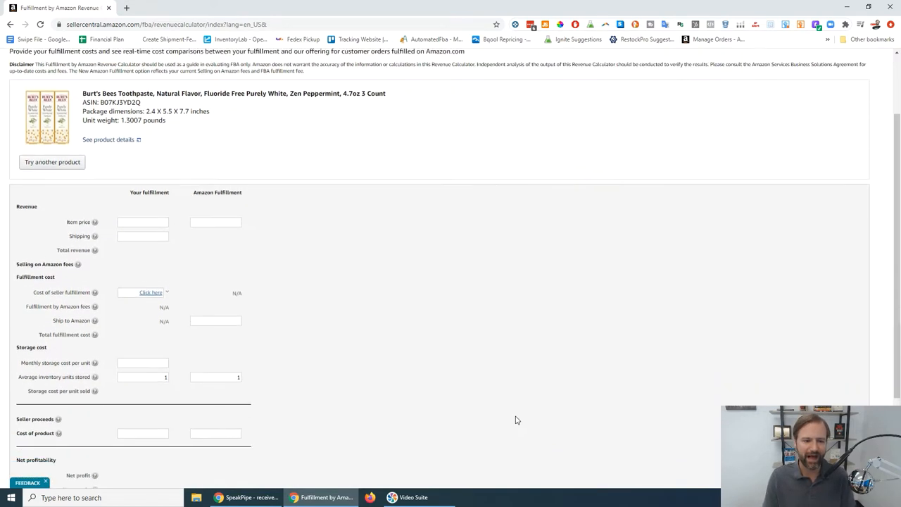
scroll(up, 3)
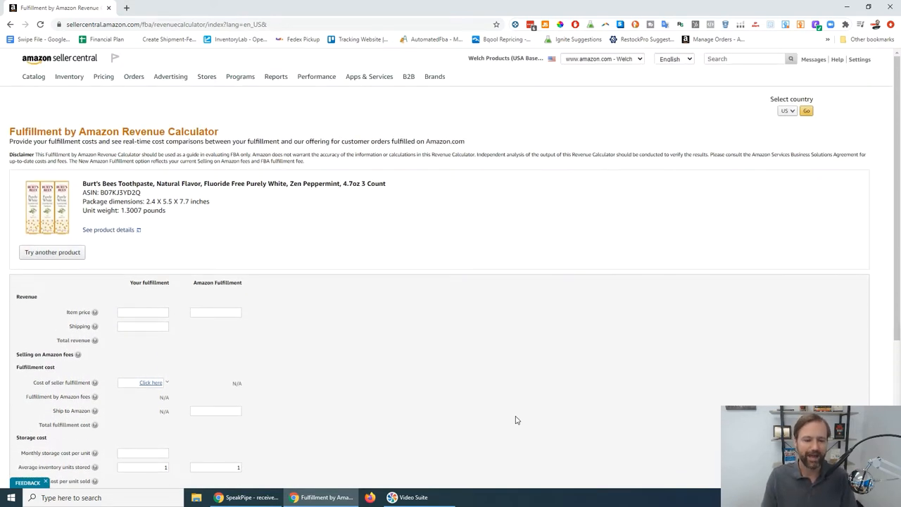
mouse_move(259, 200)
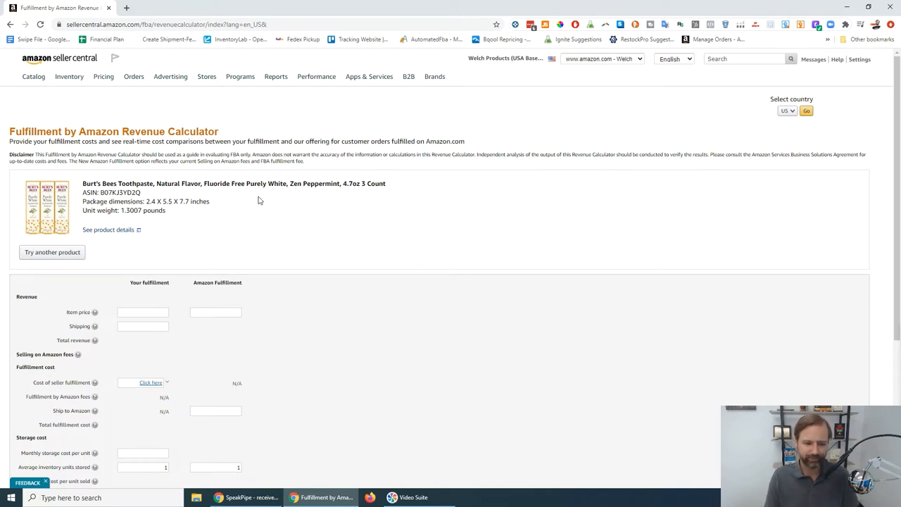
mouse_move(147, 197)
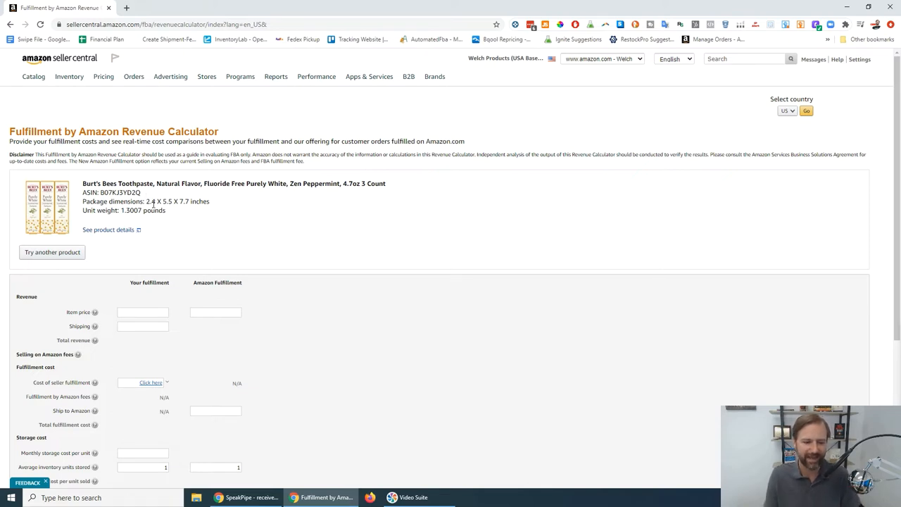
mouse_move(199, 256)
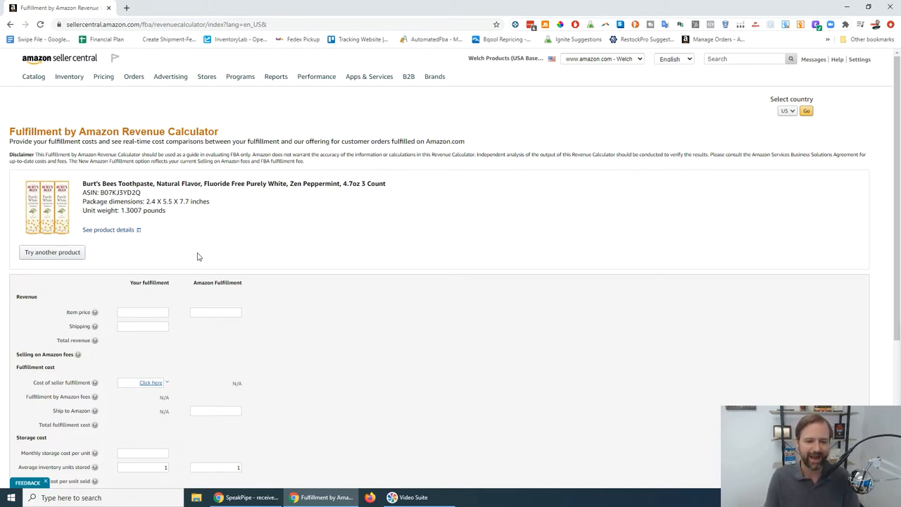
mouse_move(202, 237)
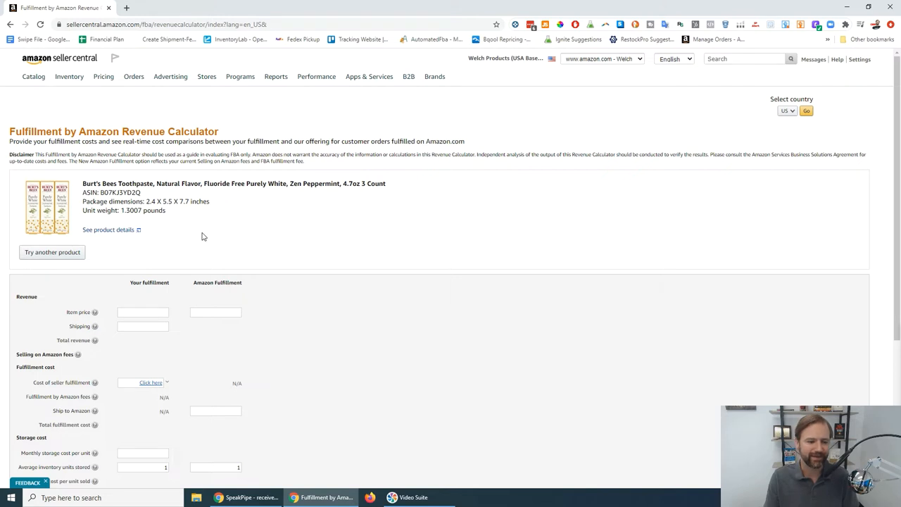
mouse_move(281, 207)
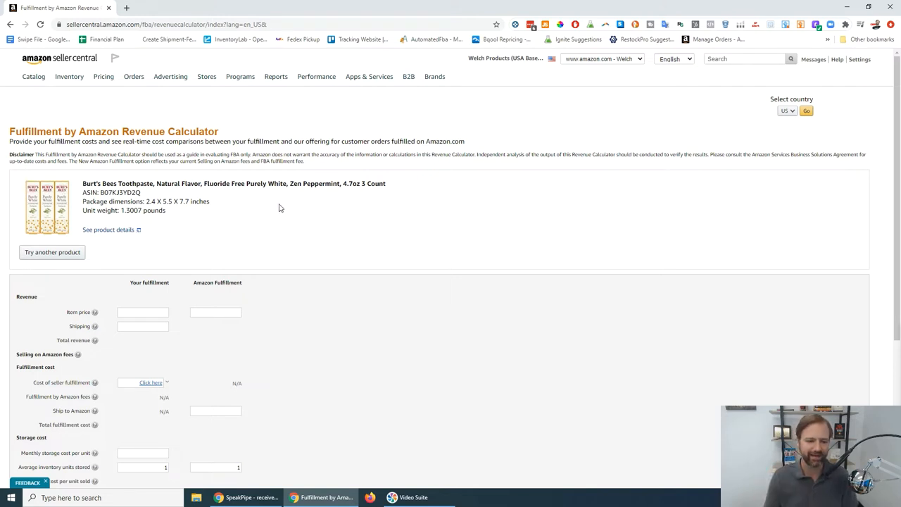
scroll(down, 3)
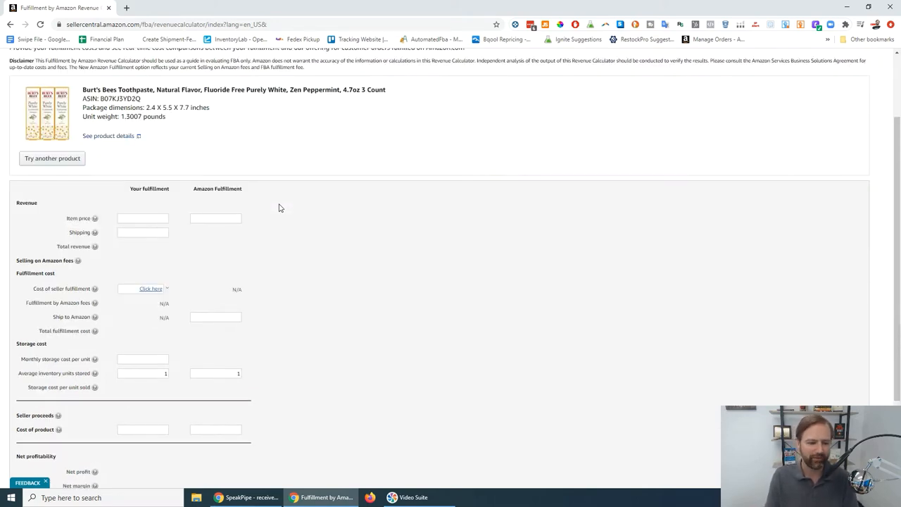
click(215, 218)
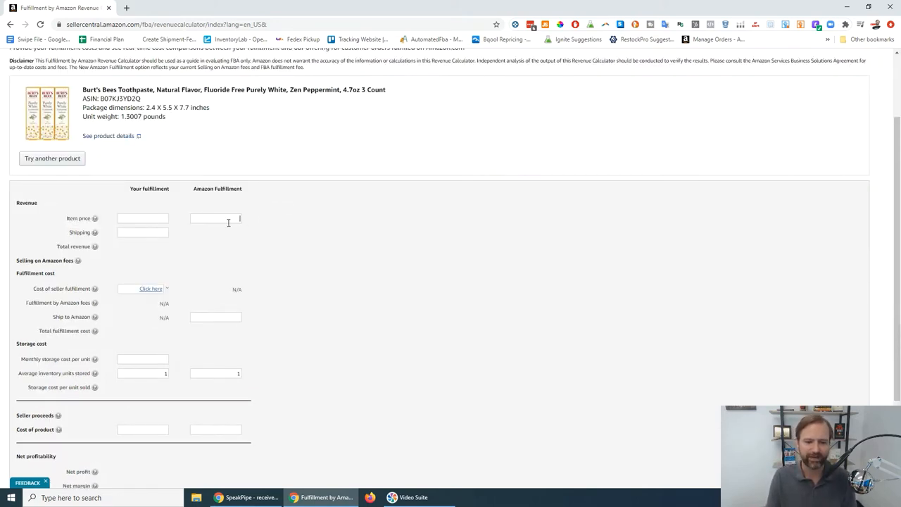
mouse_move(264, 221)
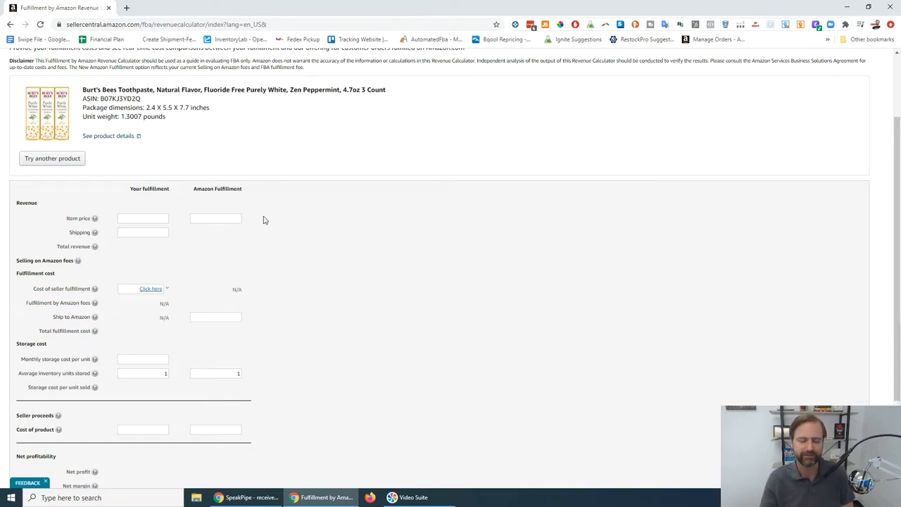
click(215, 218)
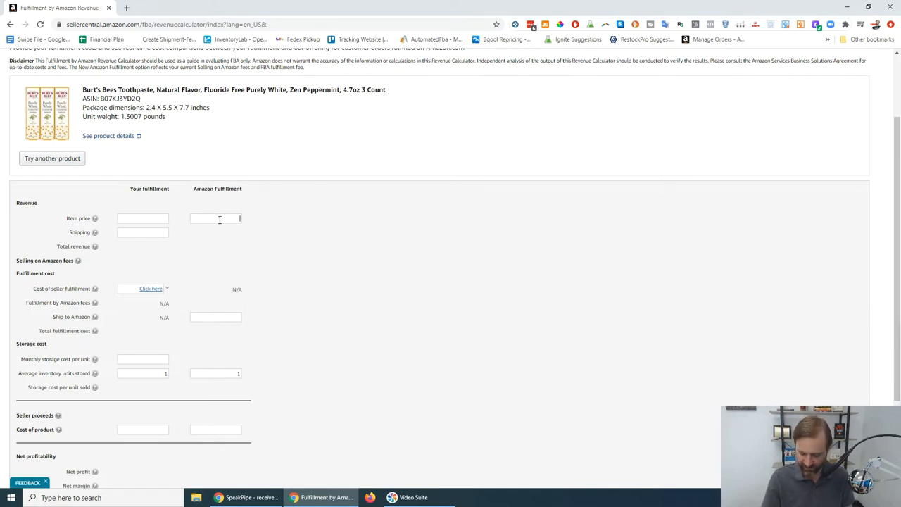
text(17.99)
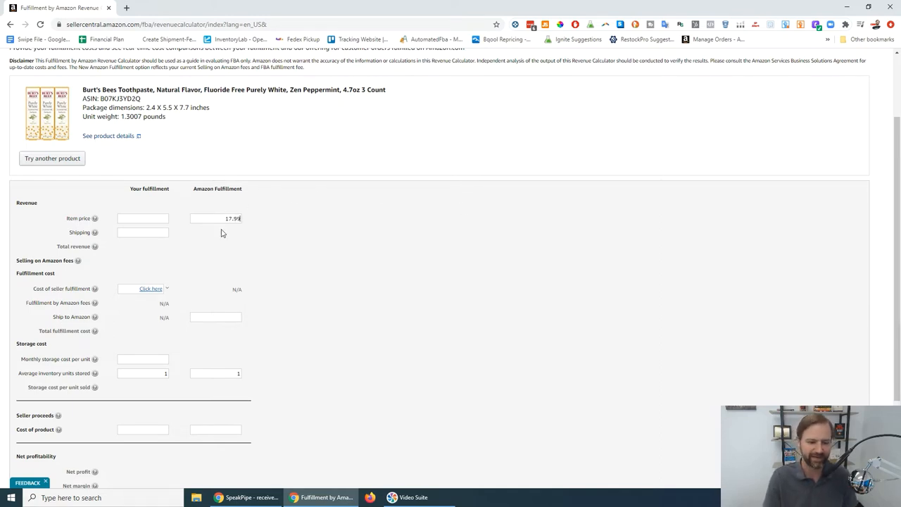
click(215, 316)
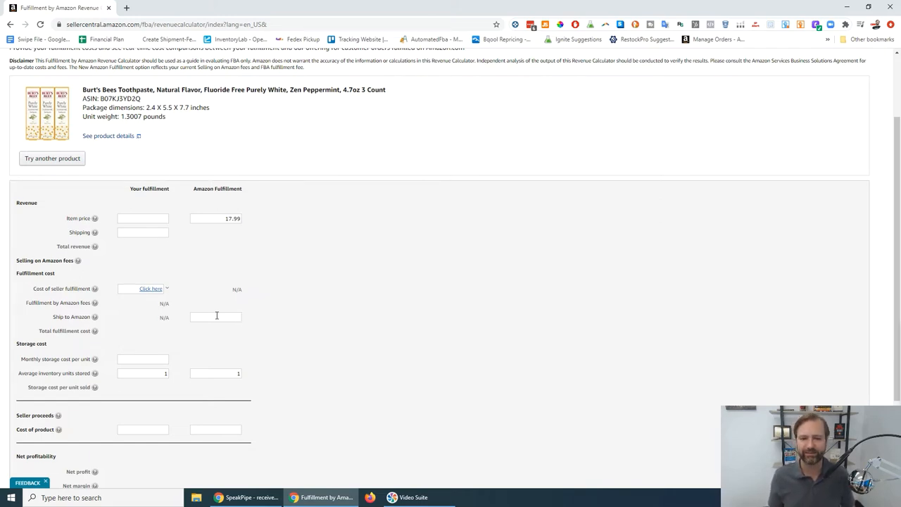
click(215, 316)
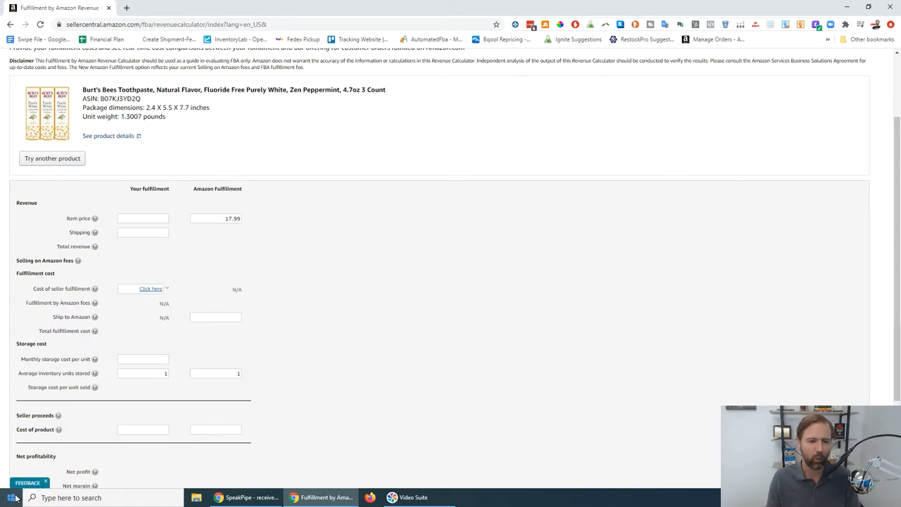
Launch Windows Calculator to work out 1.3007 × 0.25 = 0.325175 per-unit shipping, then return to Ship to Amazon
click(7, 498)
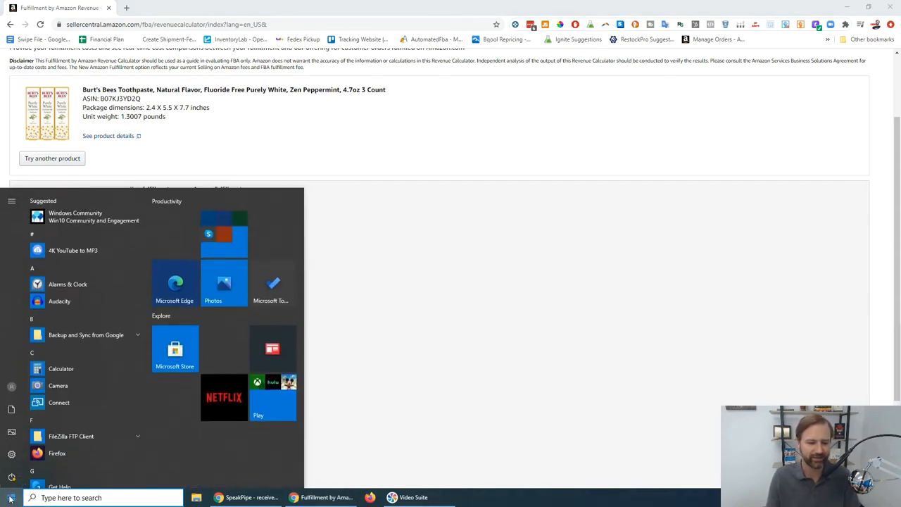
click(54, 368)
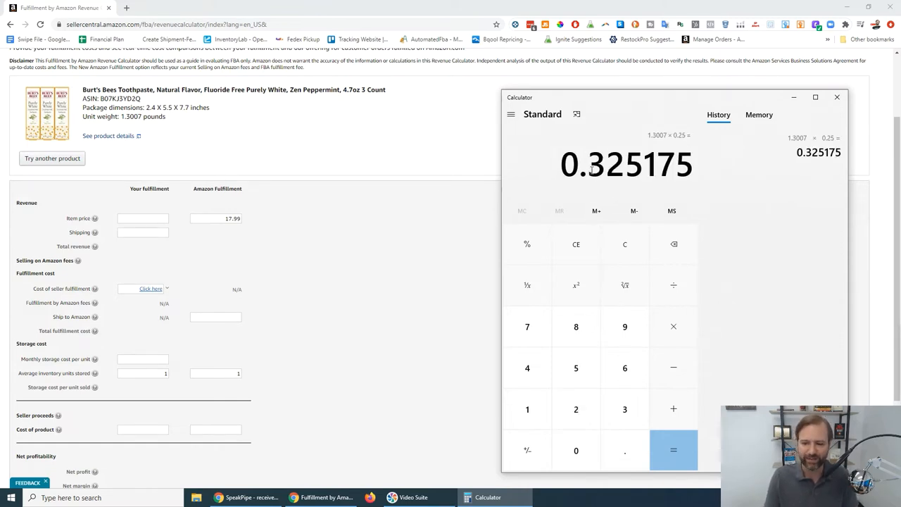
mouse_move(267, 295)
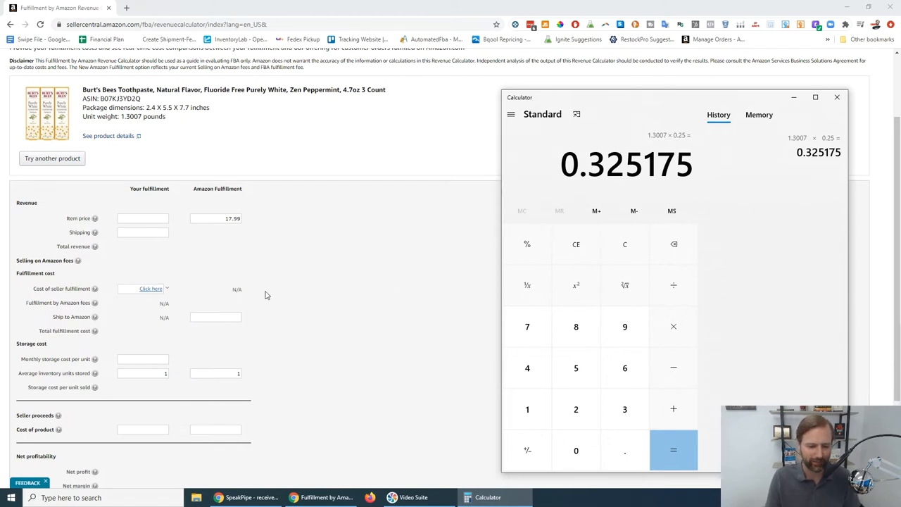
click(215, 317)
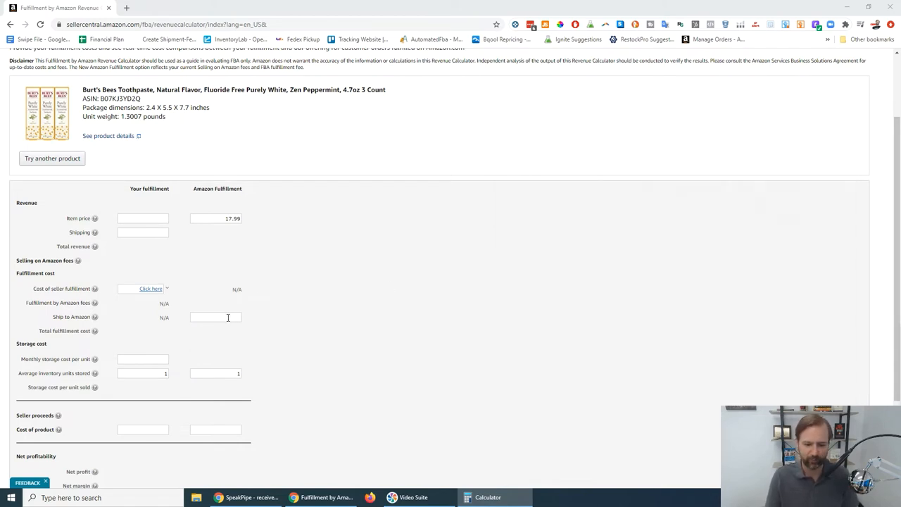
Enter .33 for Ship to Amazon and 6 for cost of product
text(.33)
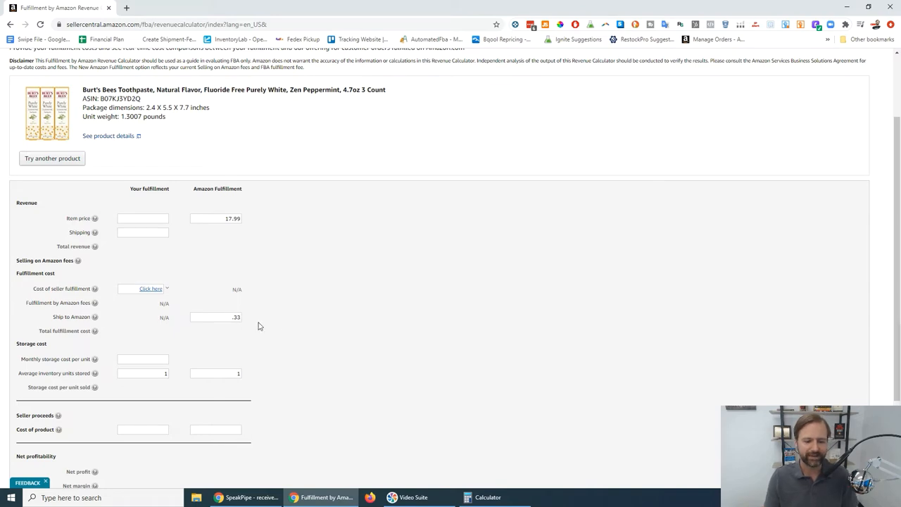
scroll(down, 3)
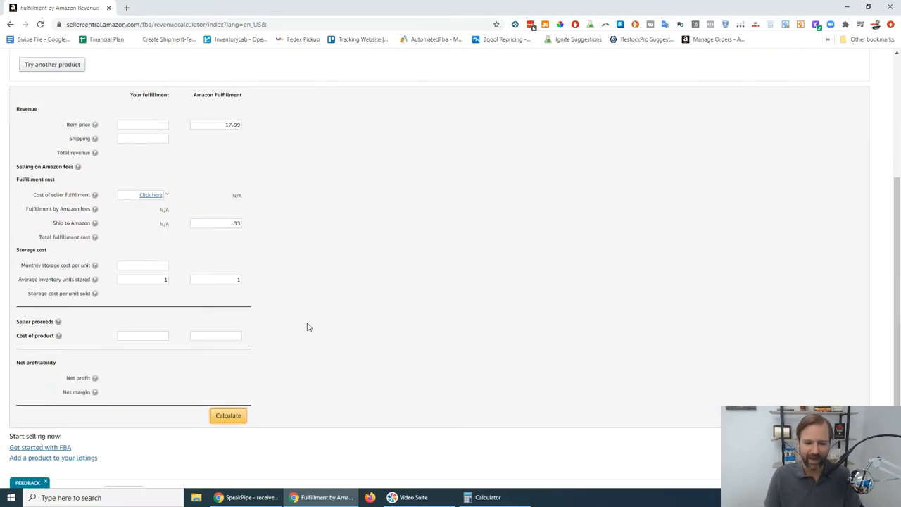
click(215, 336)
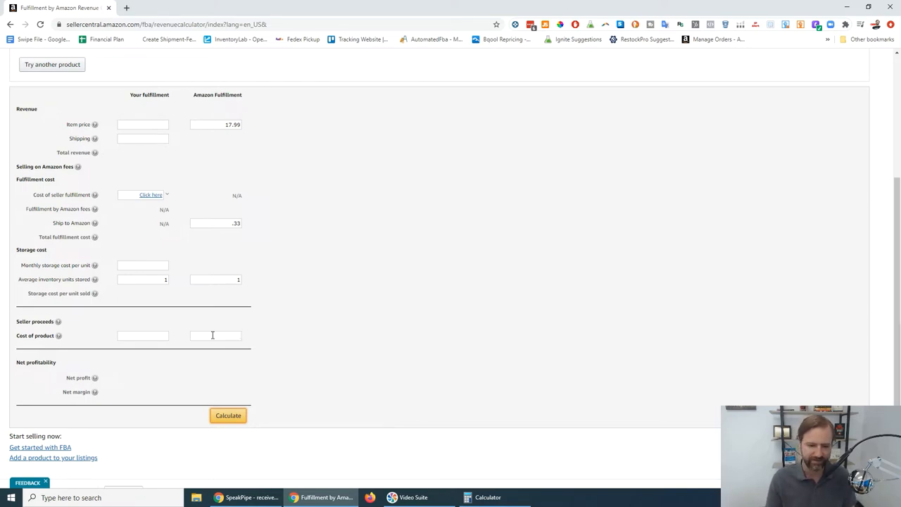
text(6)
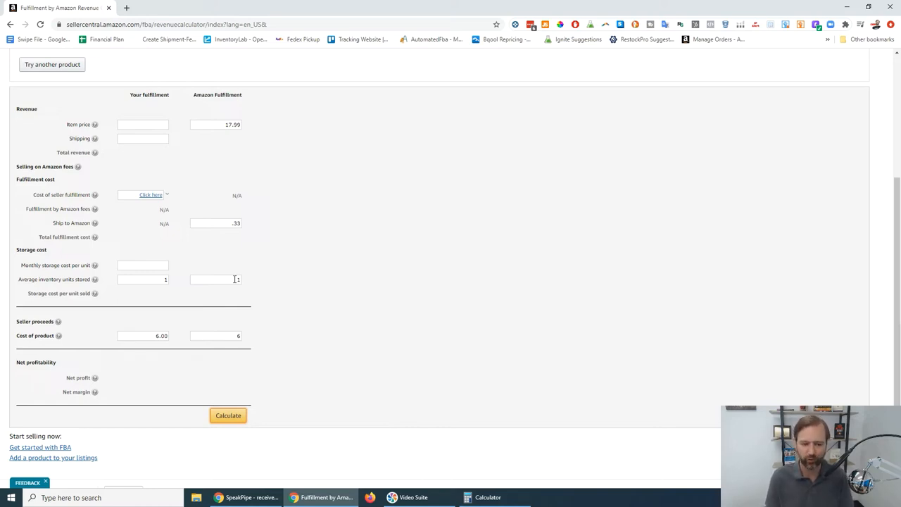
click(95, 279)
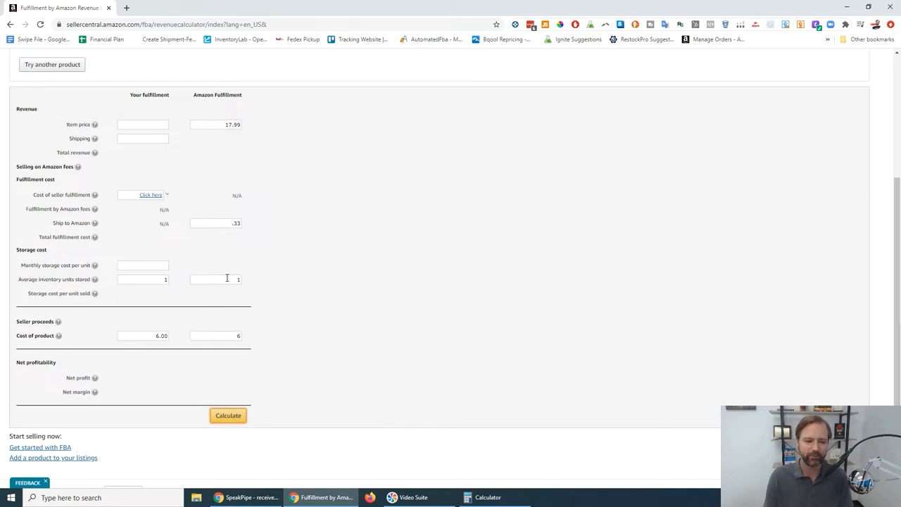
click(95, 279)
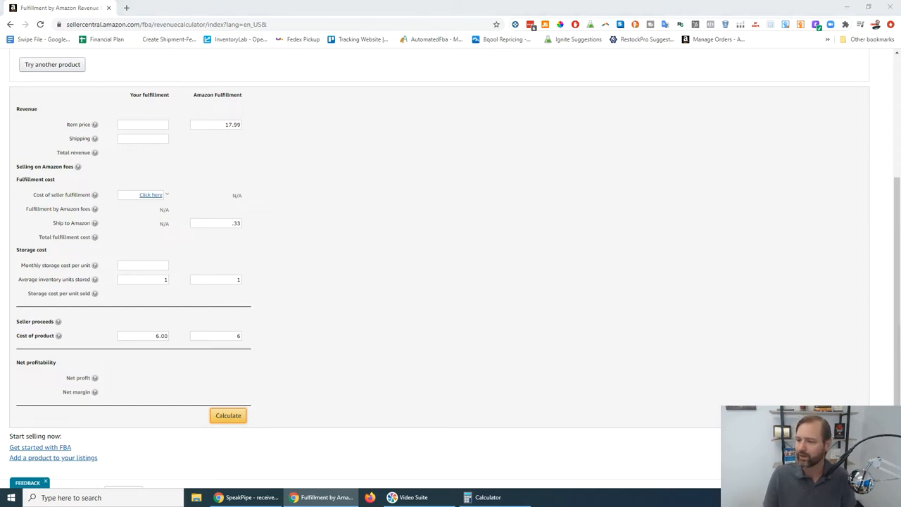
click(239, 8)
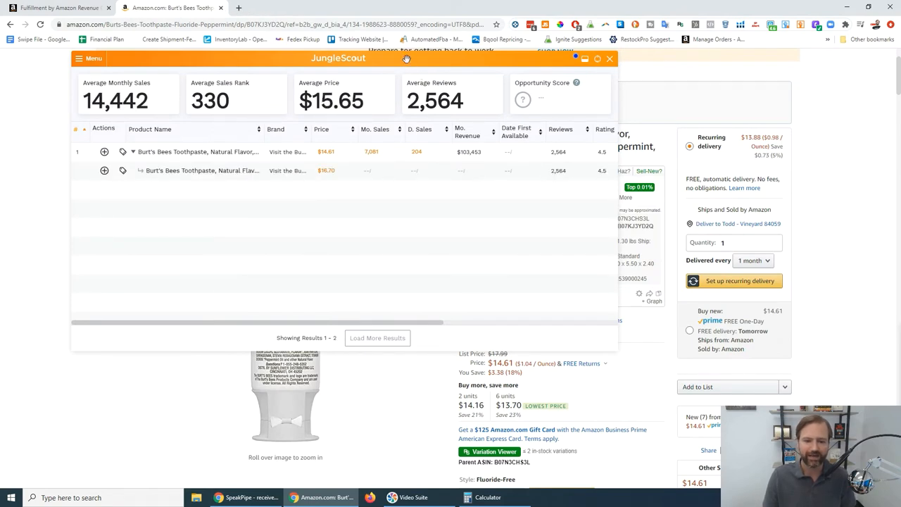
mouse_move(523, 100)
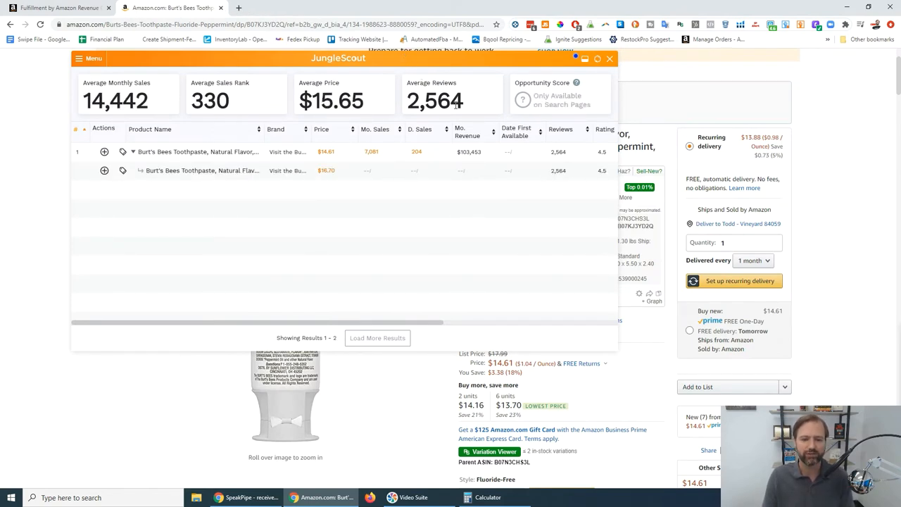
mouse_move(371, 156)
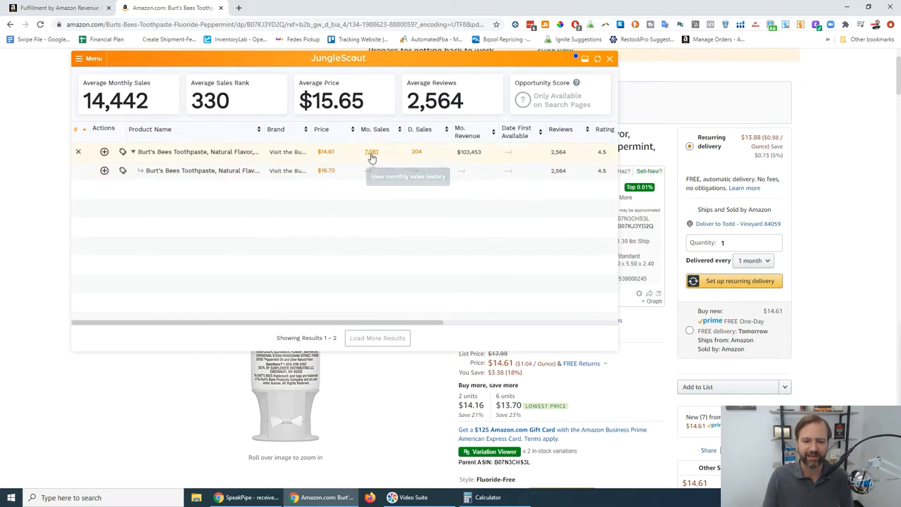
mouse_move(372, 155)
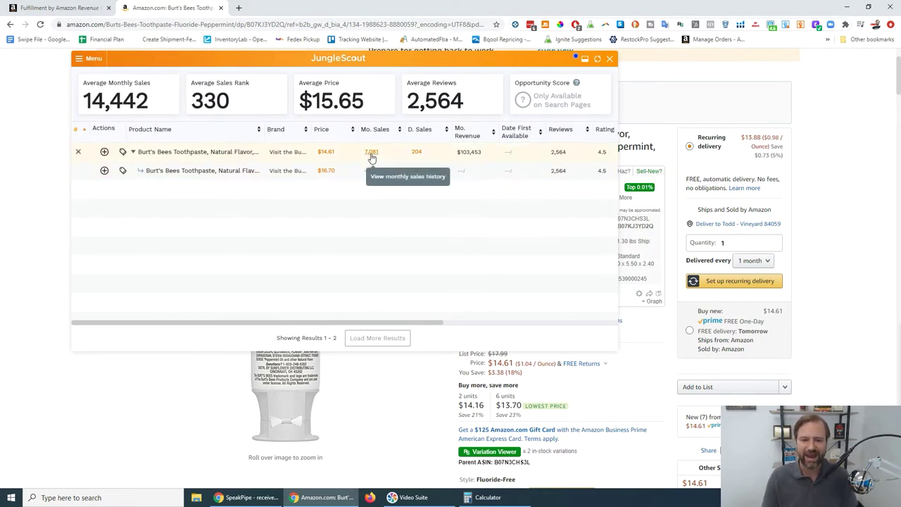
mouse_move(369, 173)
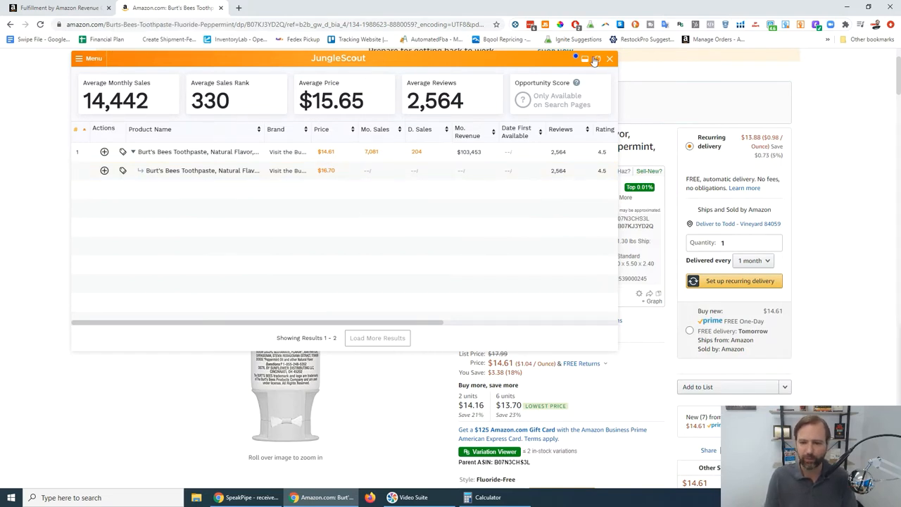
Hide the Jungle Scout sales overview to view the Burt's Bees toothpaste listing
click(617, 60)
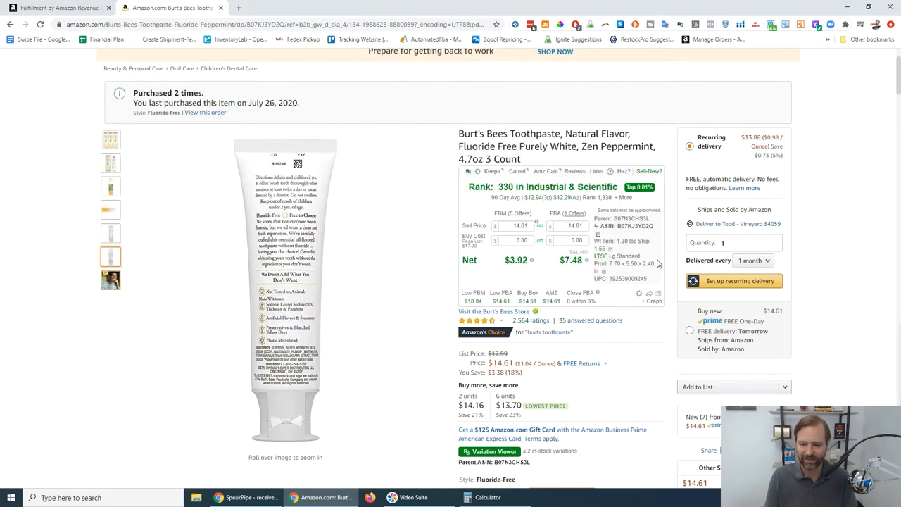
scroll(down, 3)
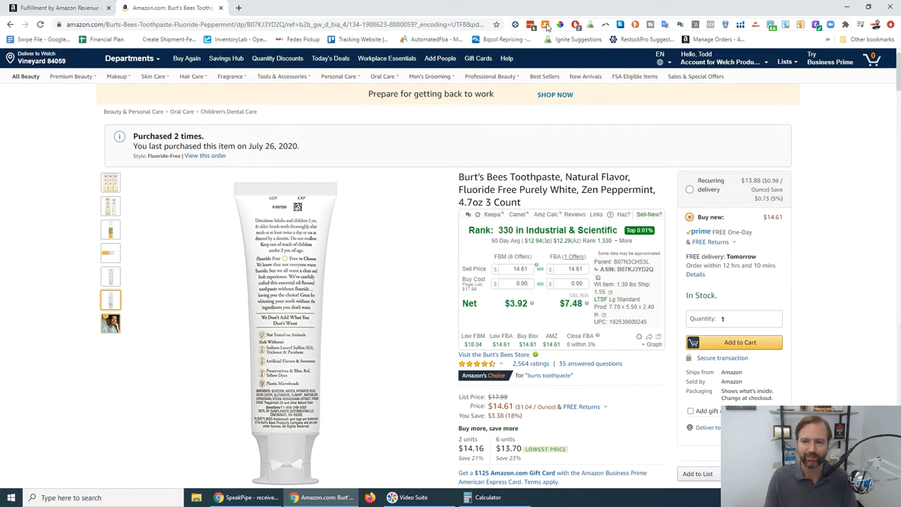
Reopen the Jungle Scout overview and start dividing 7081 monthly sales in Calculator
click(544, 24)
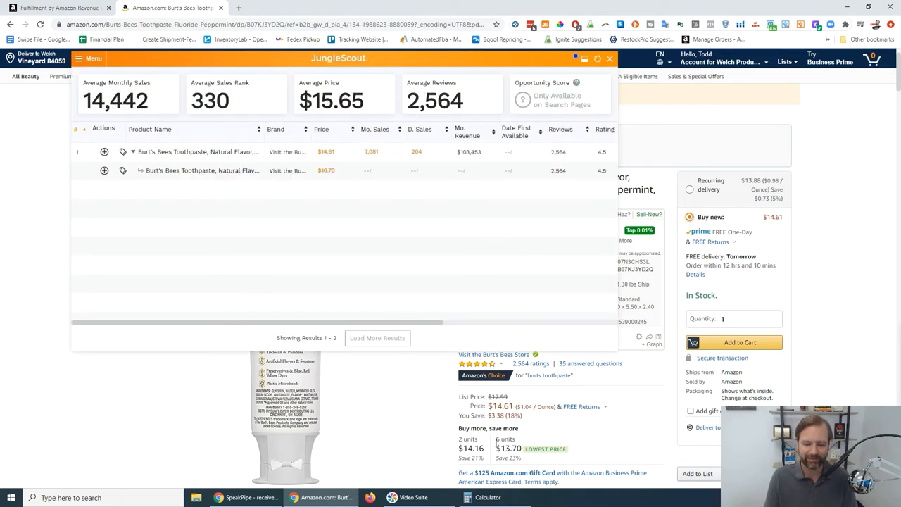
click(486, 497)
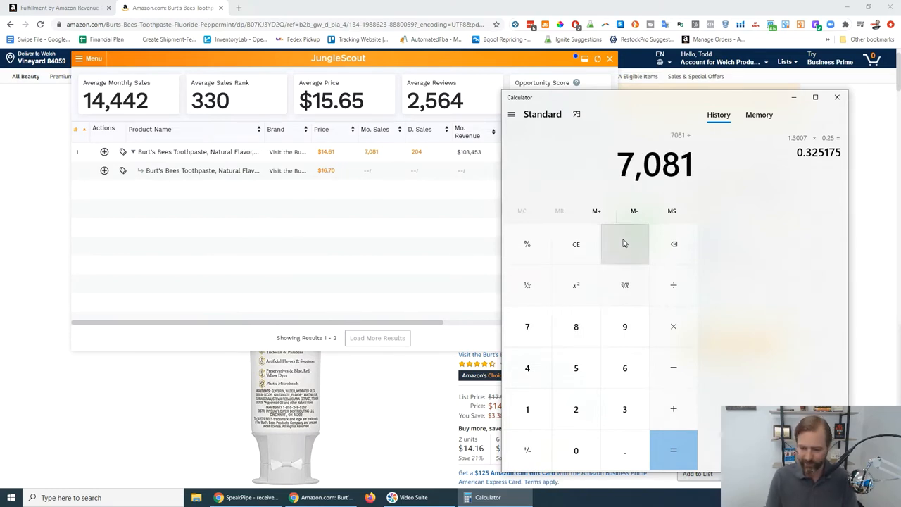
click(673, 450)
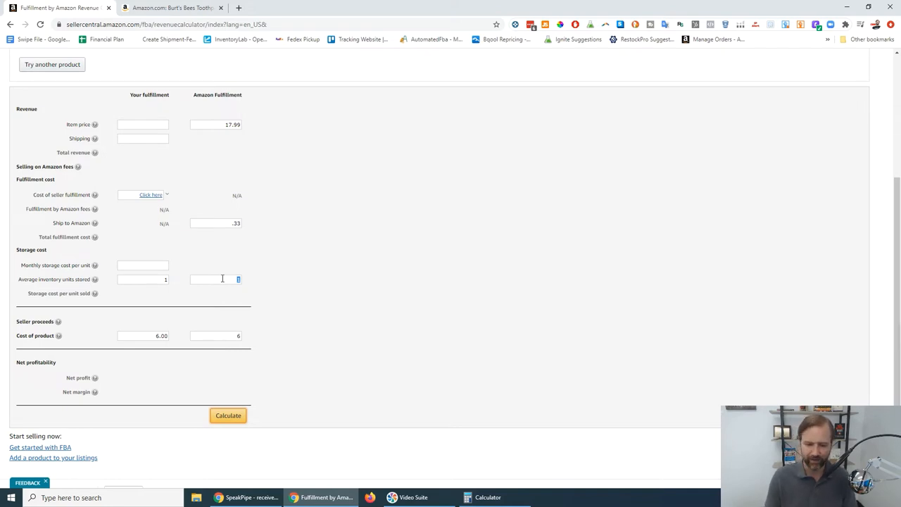
Enter 6000 average inventory units stored and calculate, giving -$235.94 net profit
text(6000)
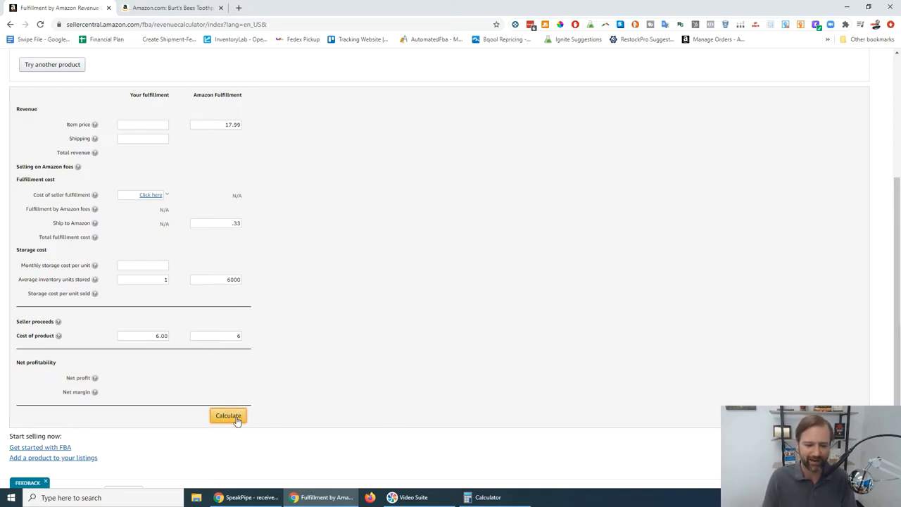
click(227, 416)
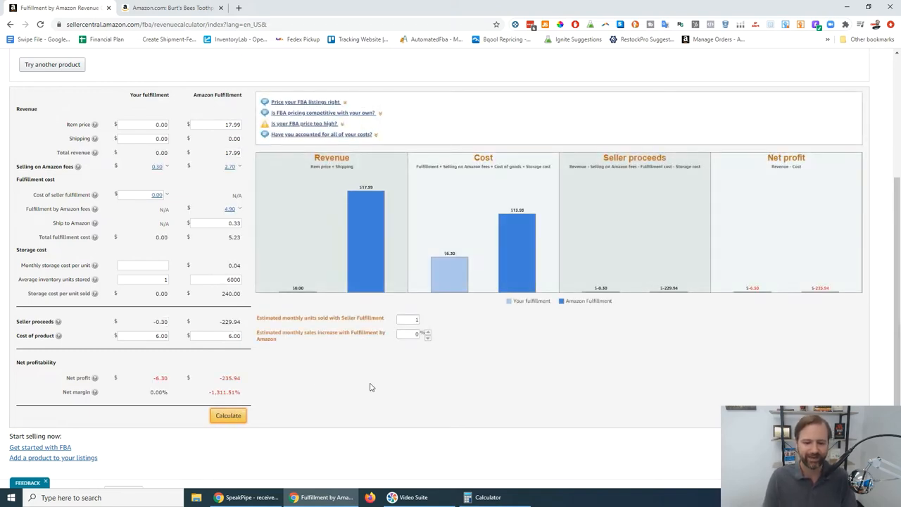
mouse_move(379, 412)
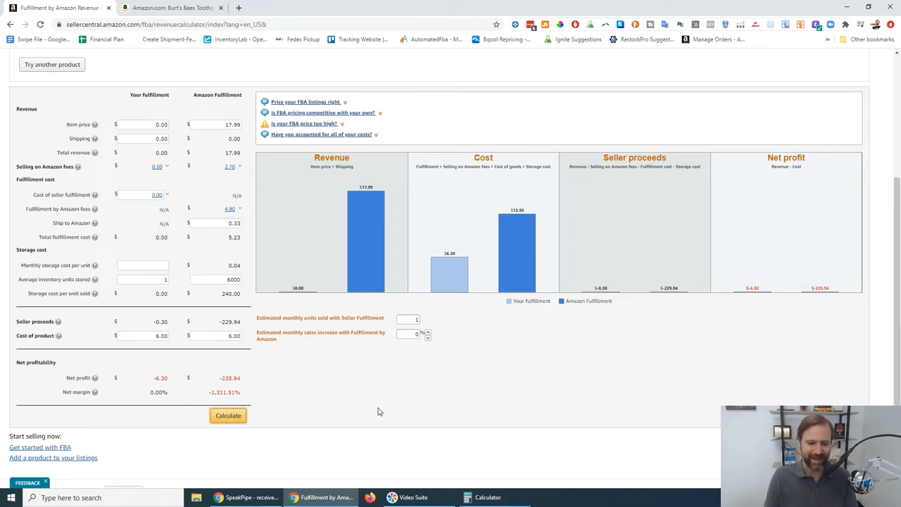
scroll(down, 3)
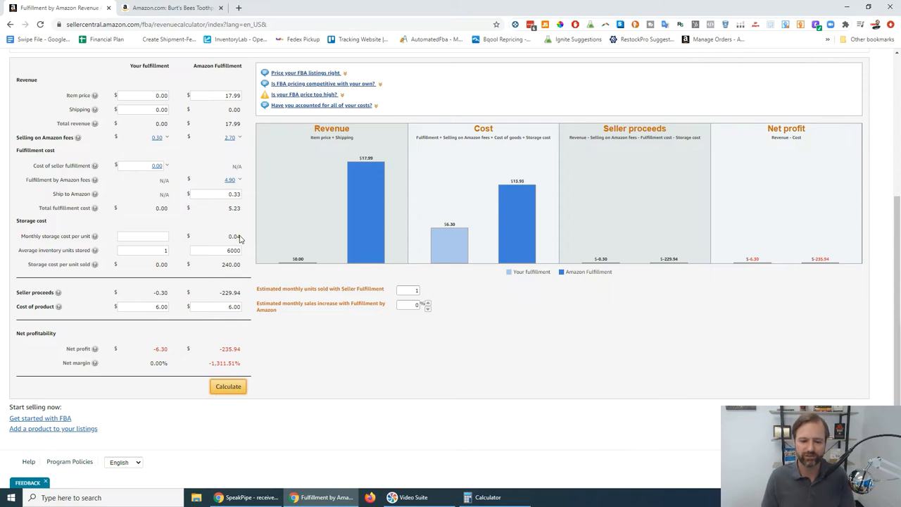
click(95, 265)
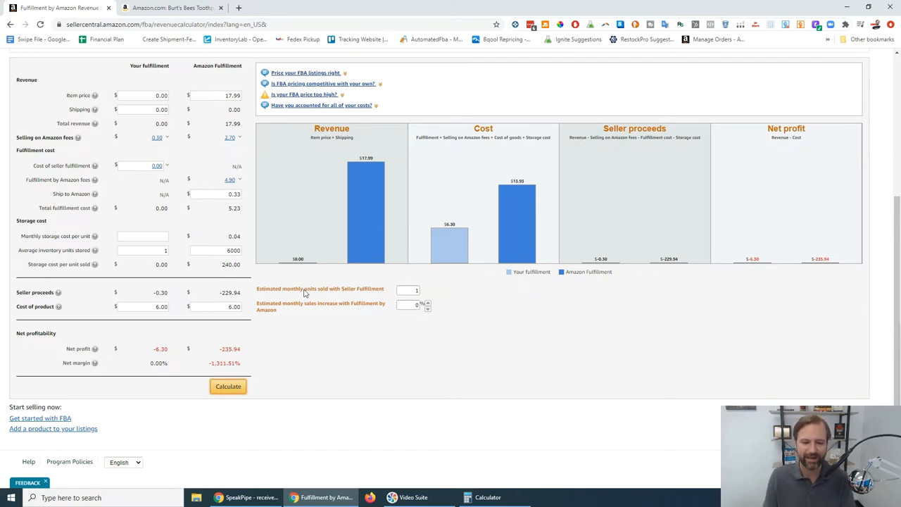
mouse_move(348, 293)
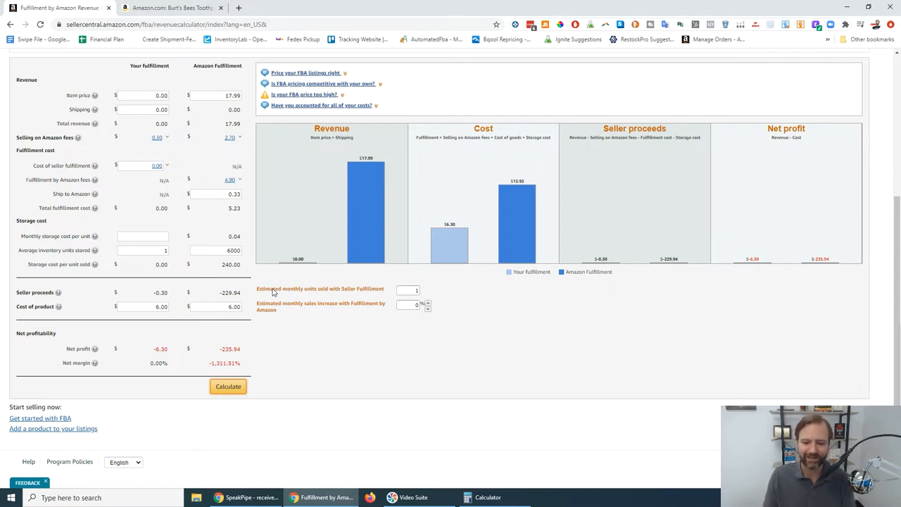
click(408, 290)
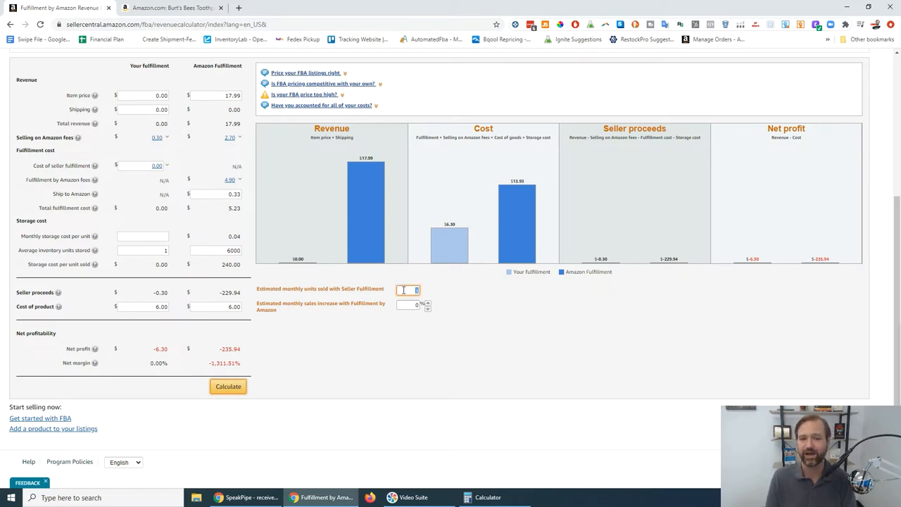
Enter 3000 estimated monthly units sold and recalculate, giving $3.98 net profit and 22.12% margin
text(3000)
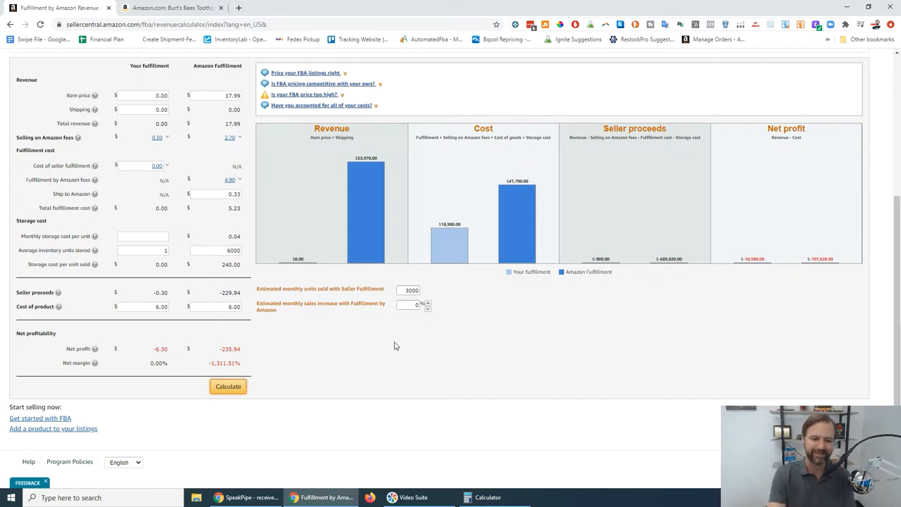
mouse_move(296, 374)
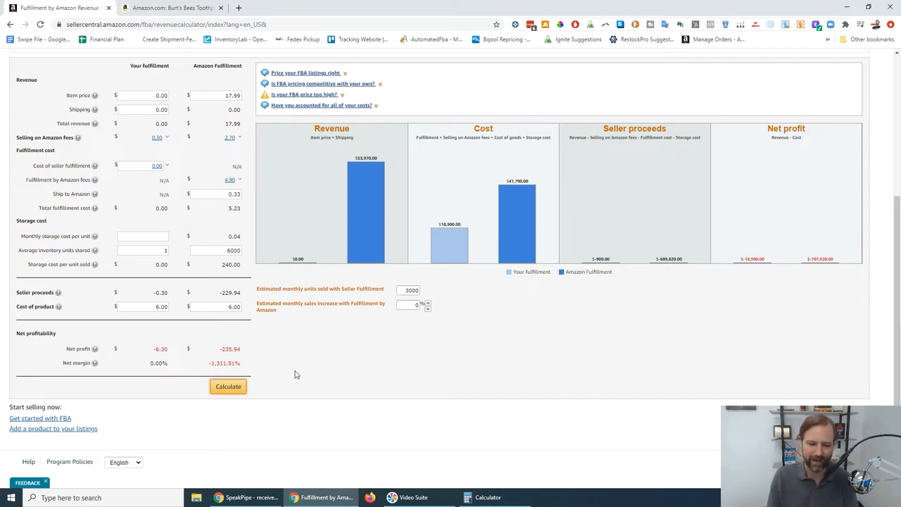
click(227, 386)
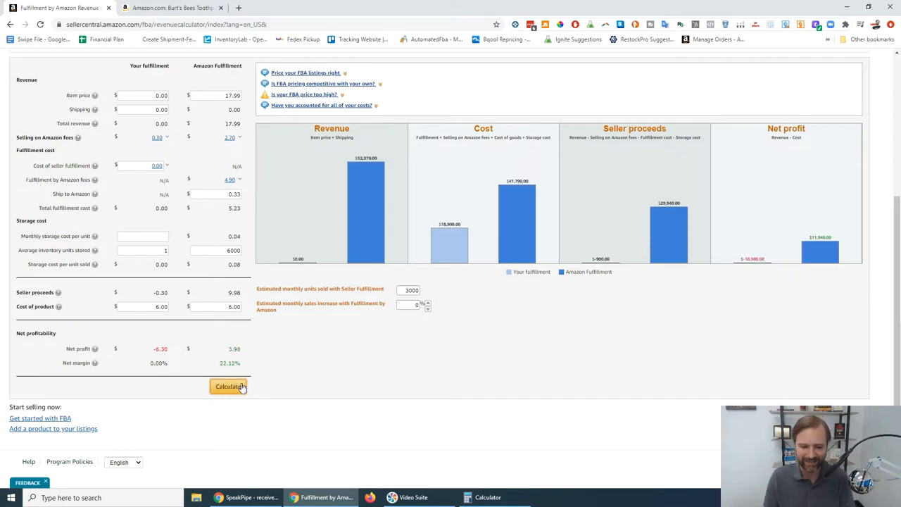
mouse_move(335, 381)
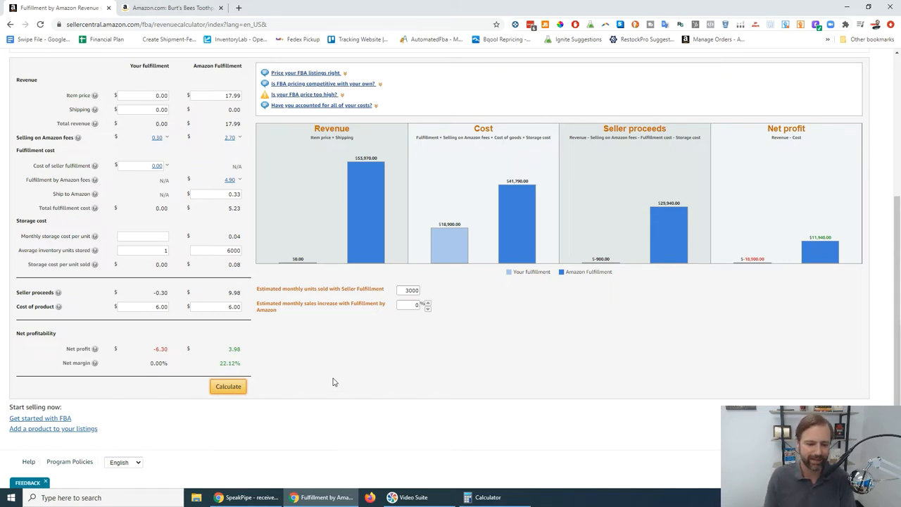
mouse_move(229, 352)
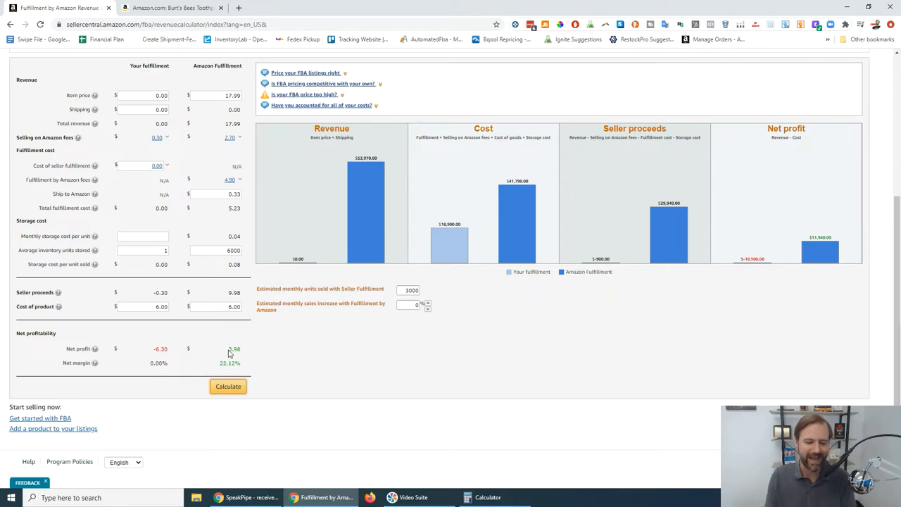
mouse_move(252, 356)
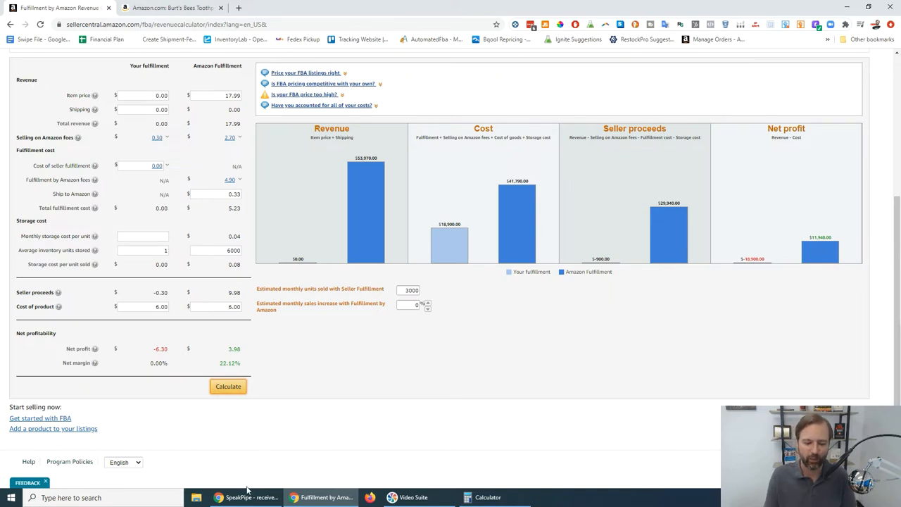
mouse_move(287, 416)
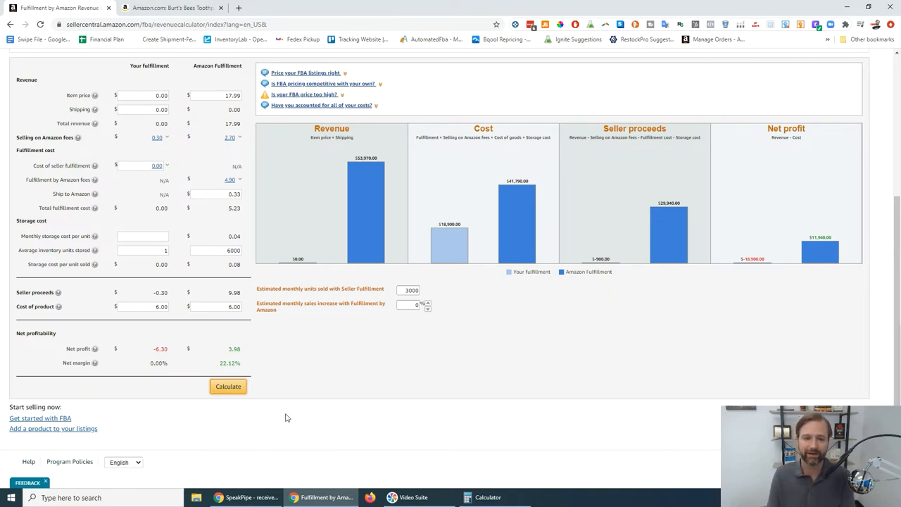
Return to the Burt's Bees toothpaste Amazon listing tab
click(176, 12)
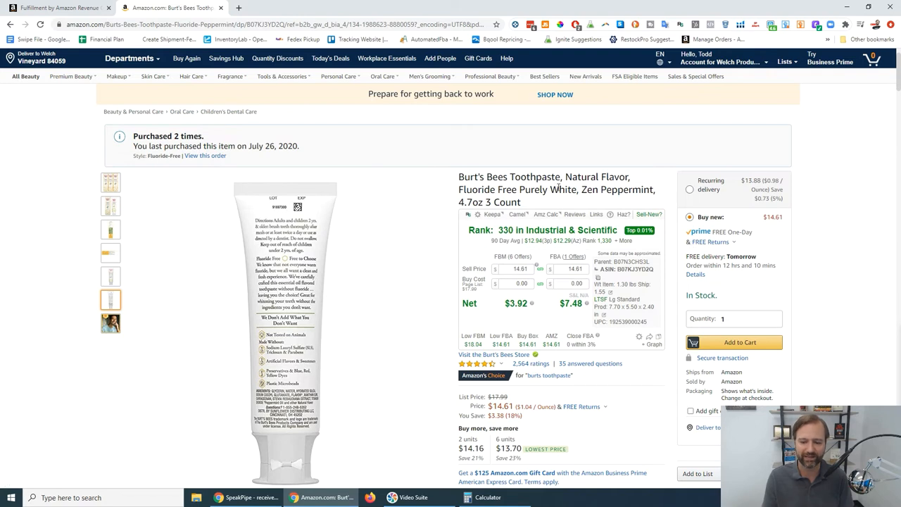
mouse_move(554, 351)
text(6)
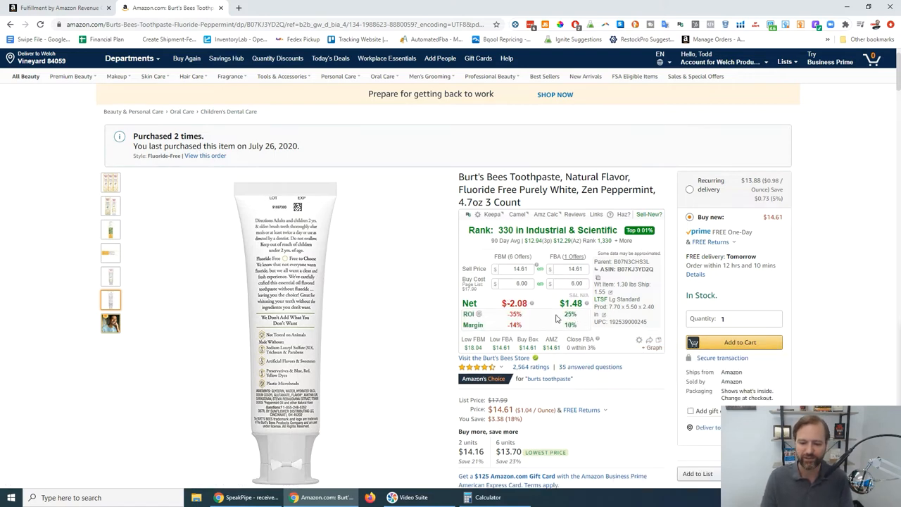
mouse_move(567, 315)
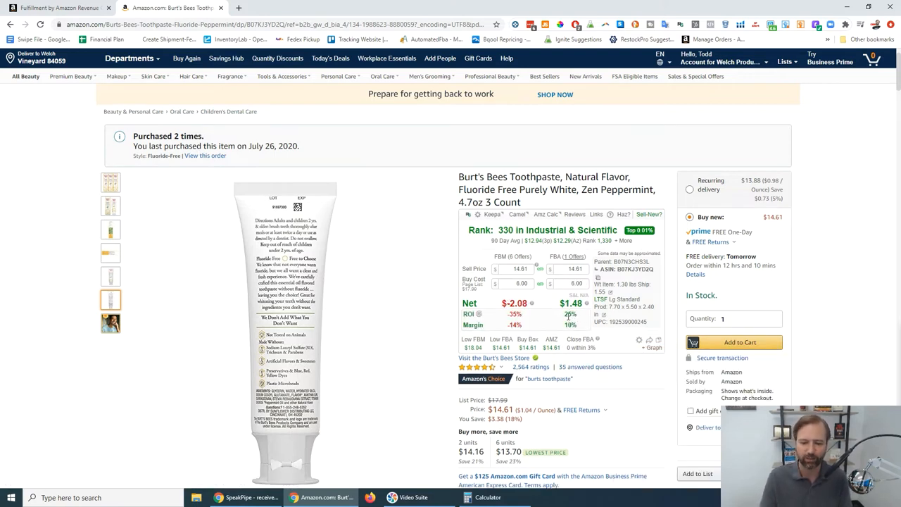